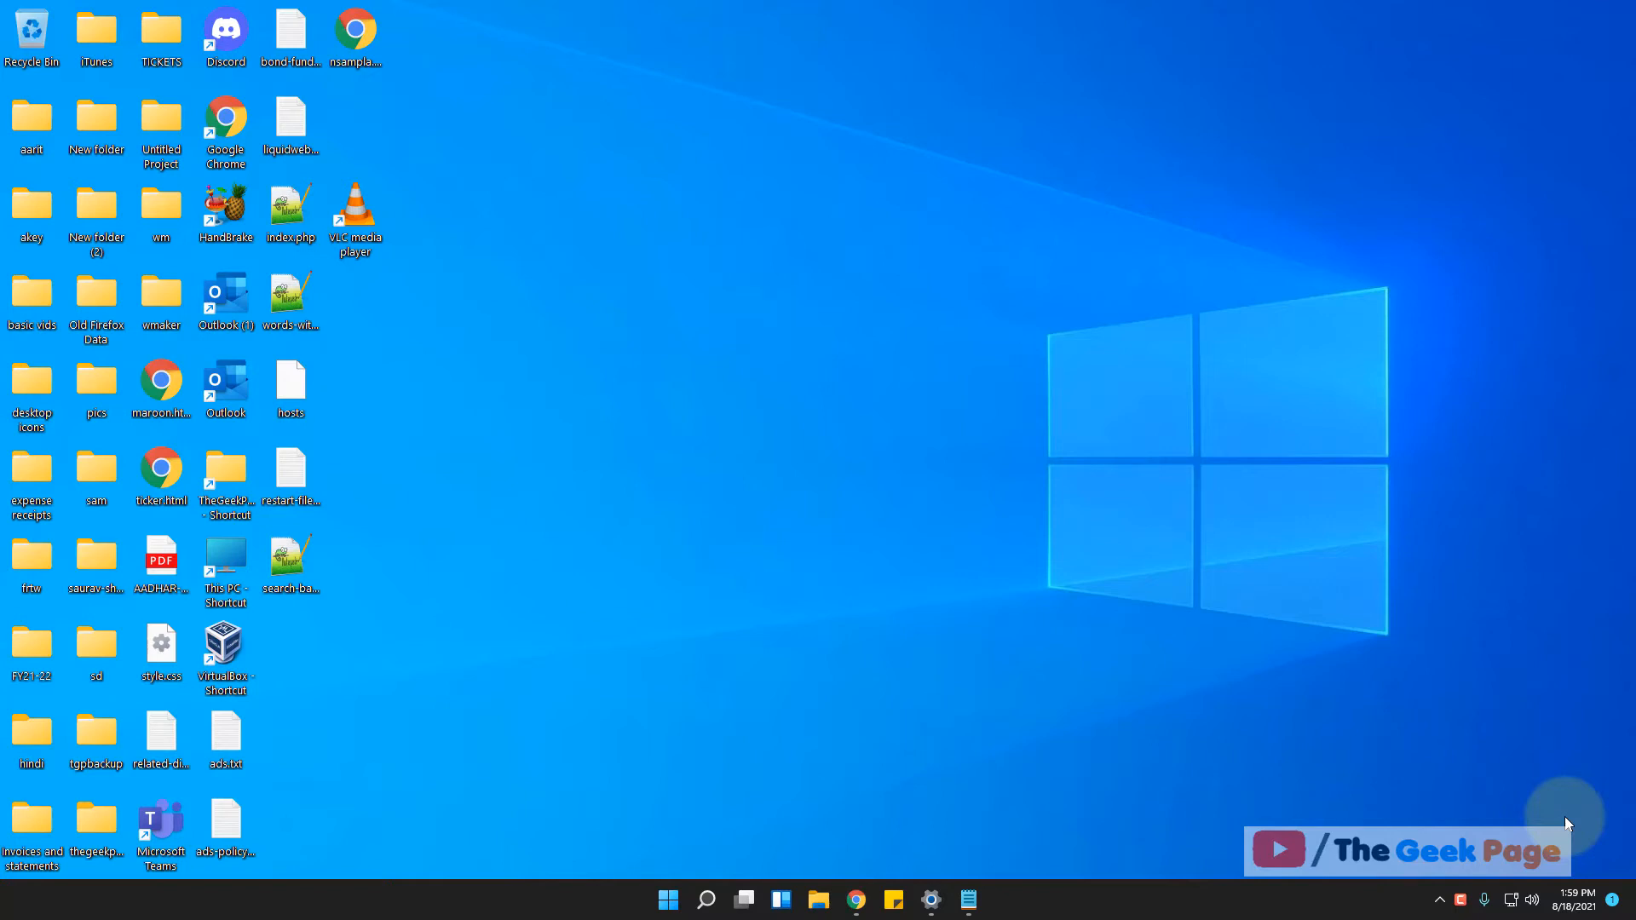
Search Windows for 'services' and launch the Services app.
{"action": "left_click", "coordinate": [706, 899]}
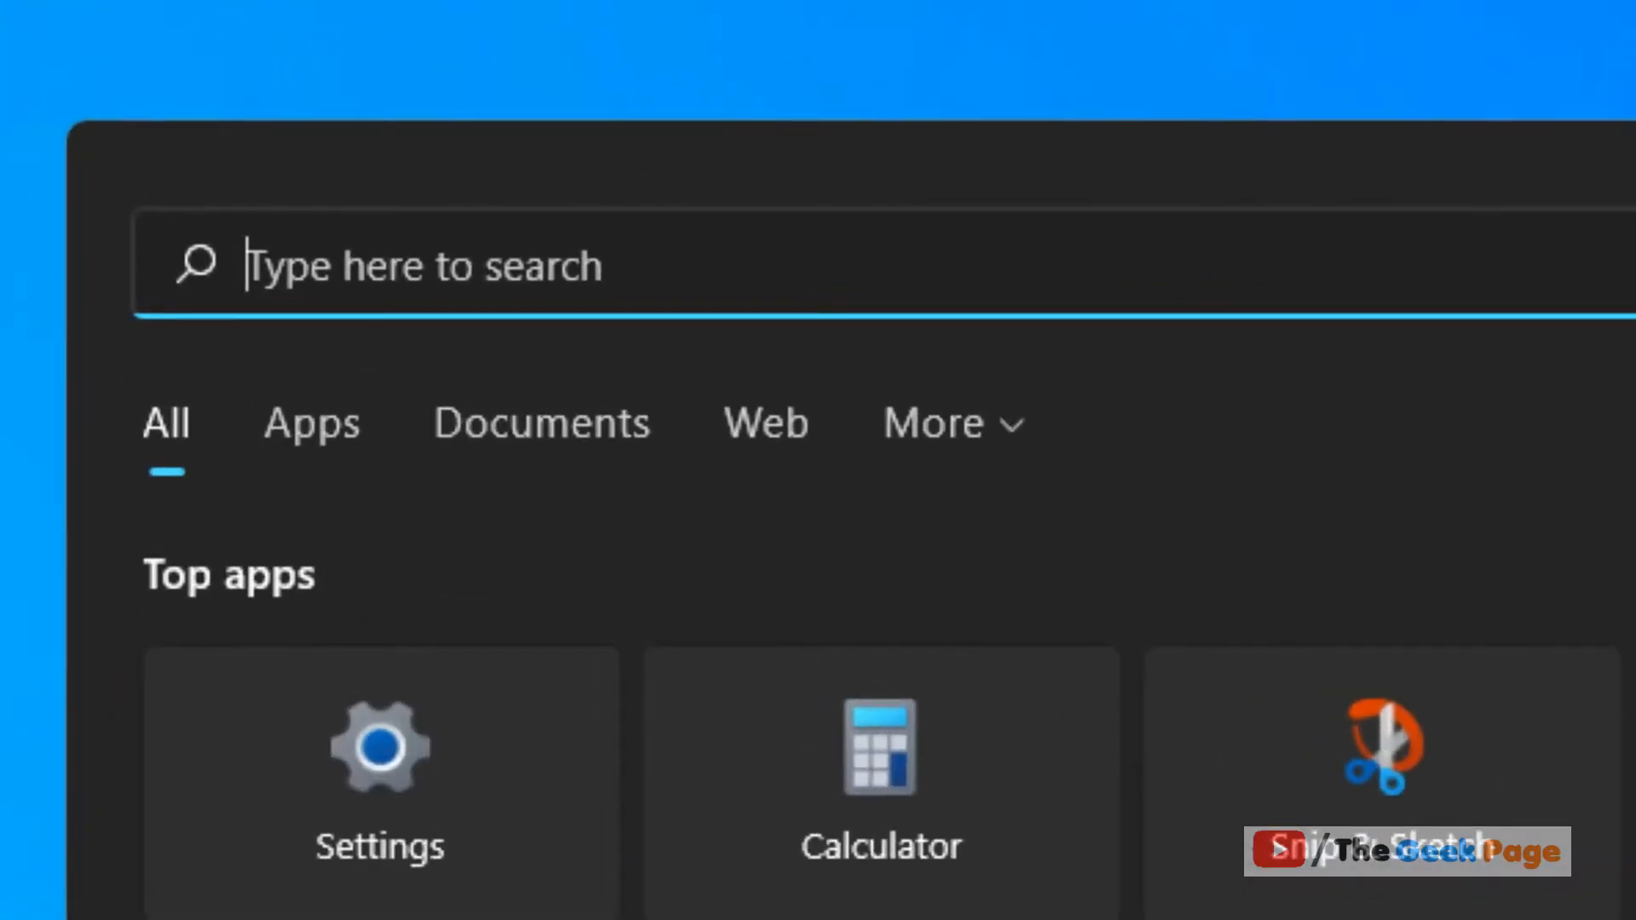
{"action": "type", "text": "services"}
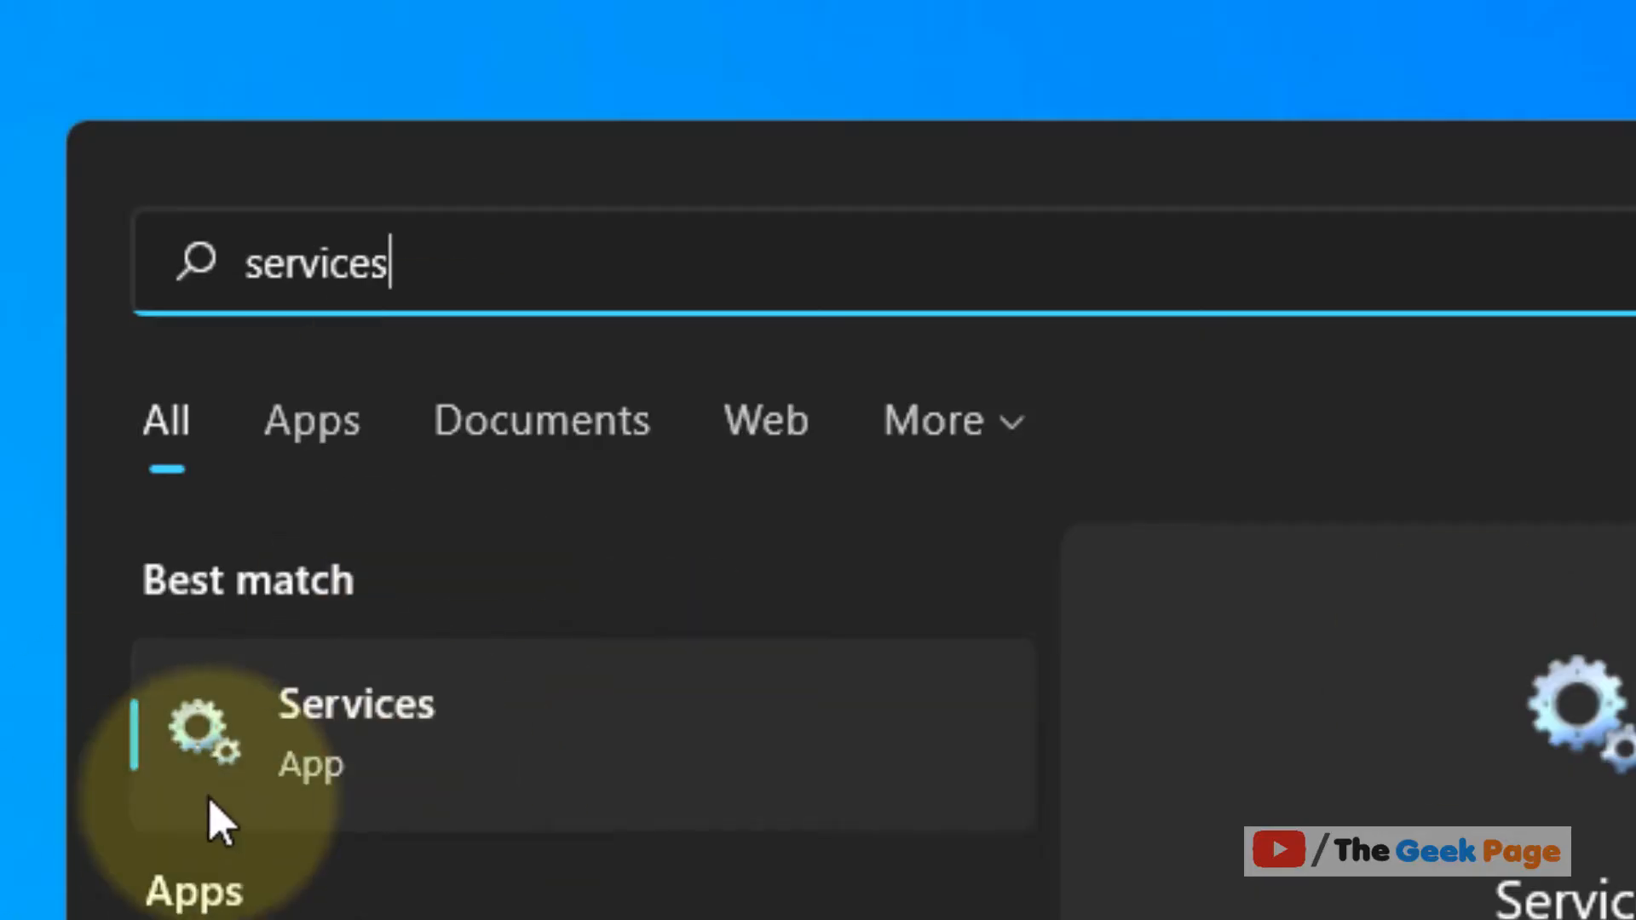
{"action": "left_click", "coordinate": [354, 705]}
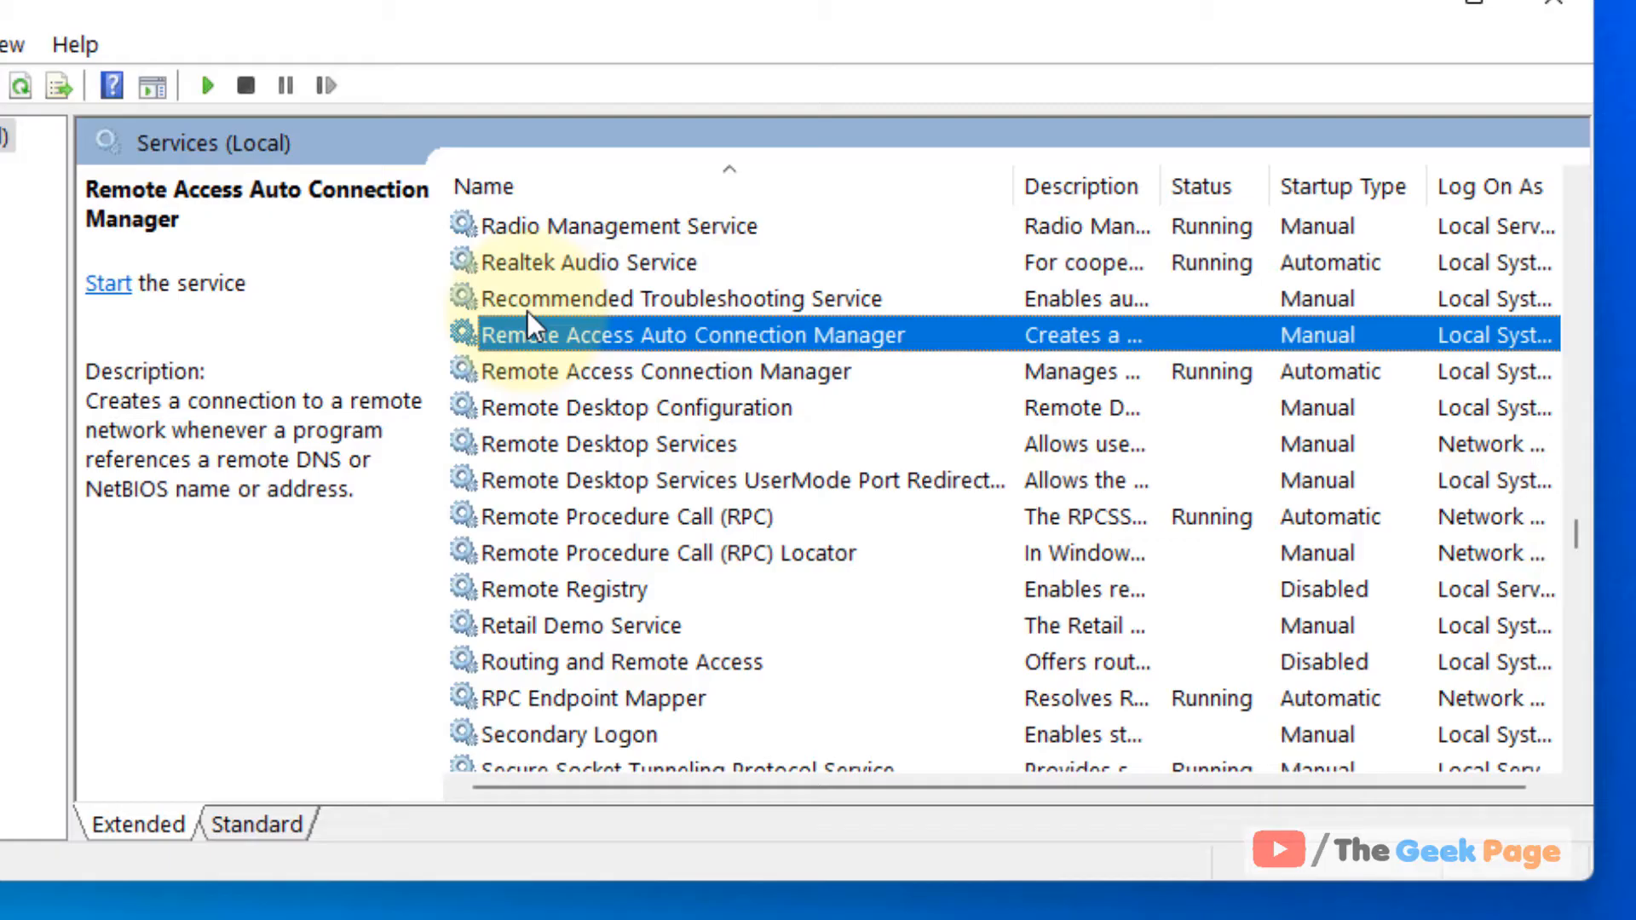
Select Remote Desktop Services in the services list and bring up its context menu.
{"action": "left_click", "coordinate": [634, 407]}
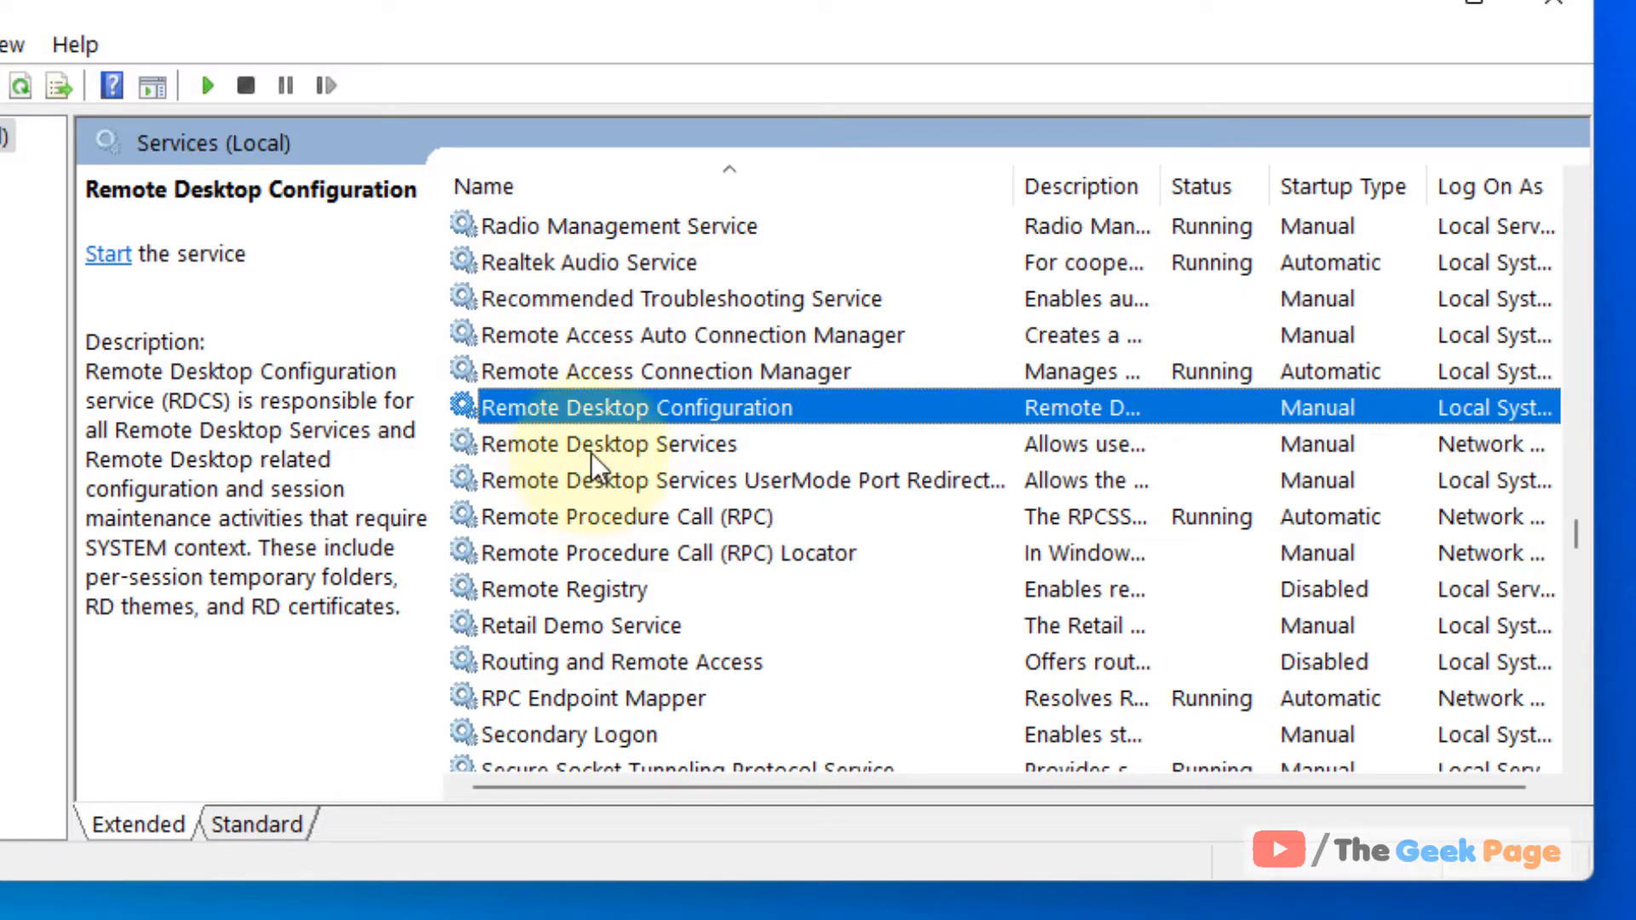
{"action": "left_click", "coordinate": [604, 443]}
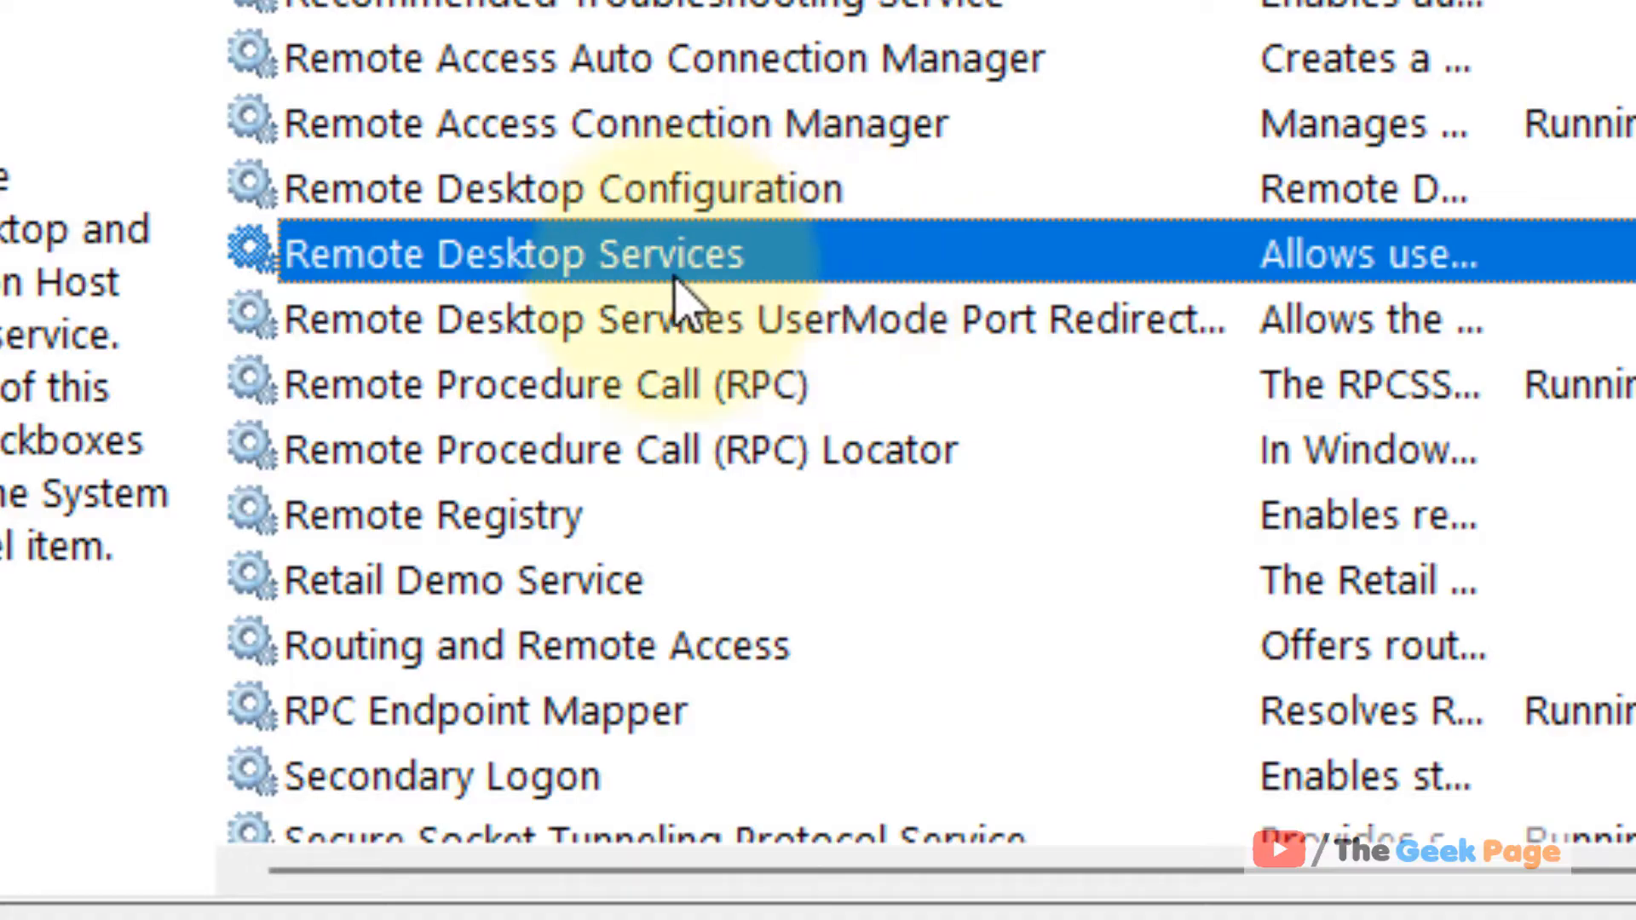
{"action": "mouse_move", "coordinate": [777, 283]}
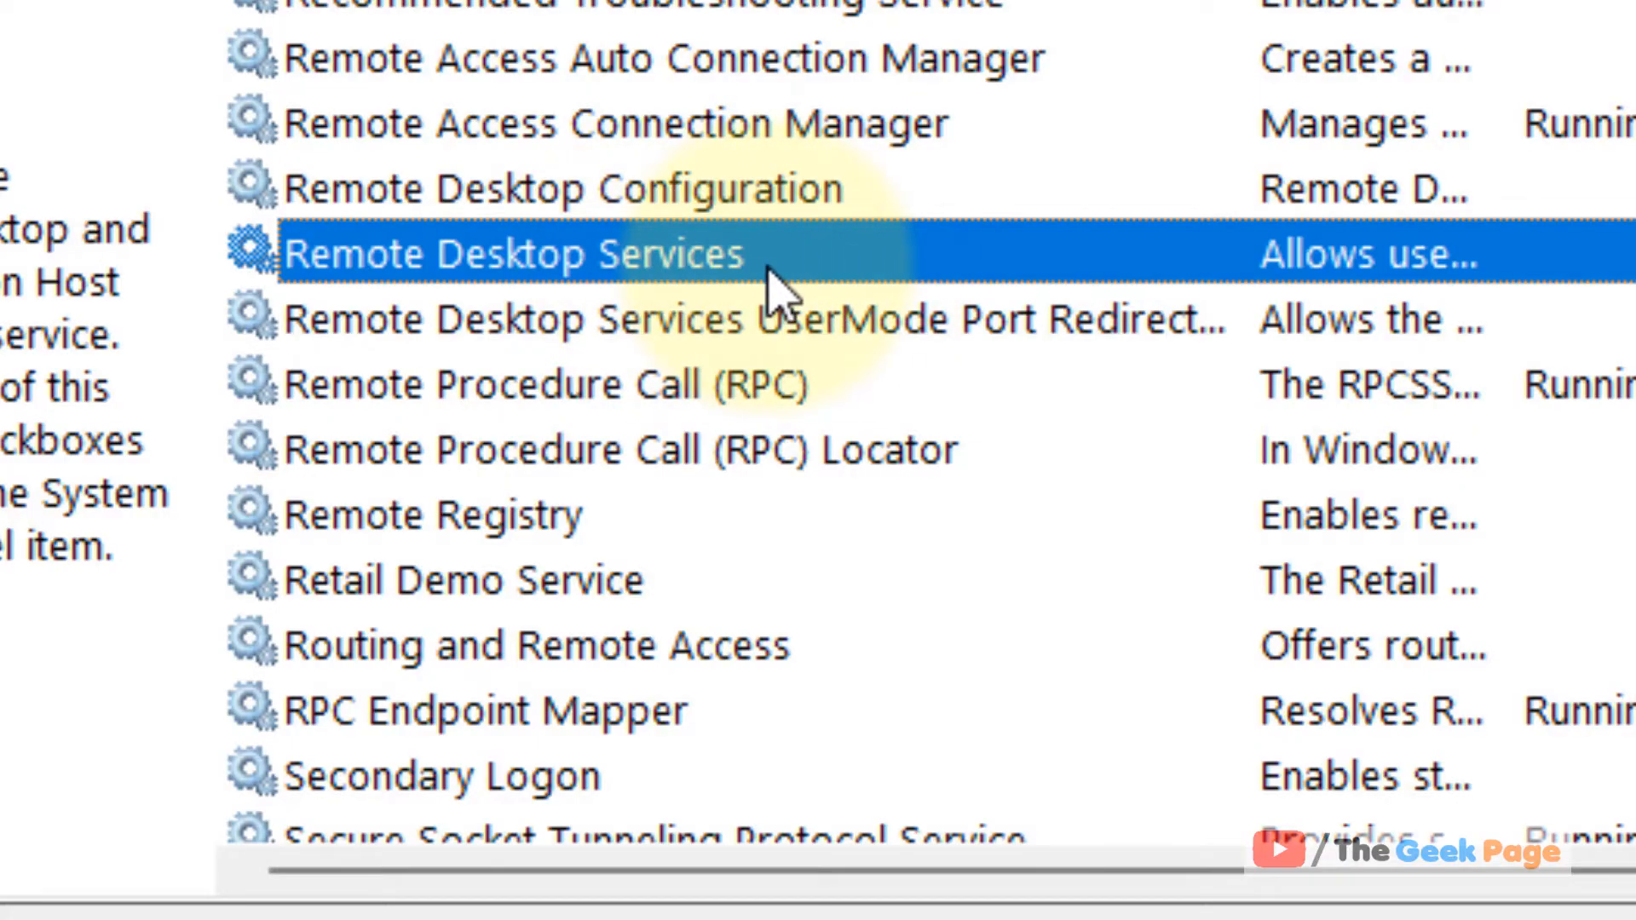
{"action": "right_click", "coordinate": [511, 254]}
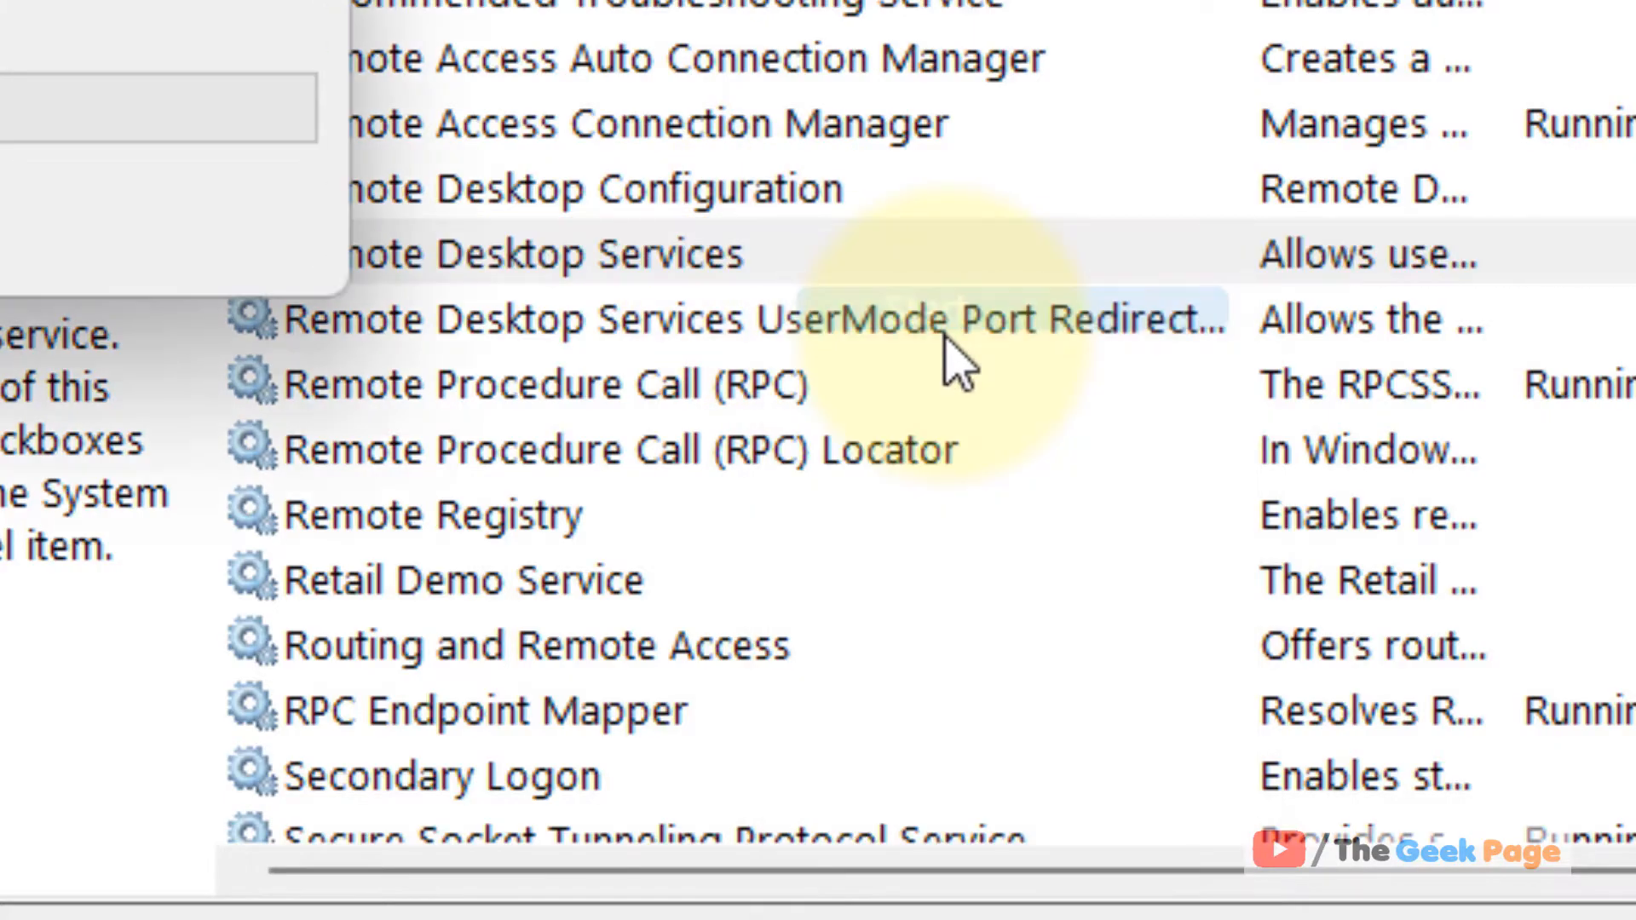
Restart Remote Desktop Services from its right-click menu.
{"action": "left_click", "coordinate": [511, 254]}
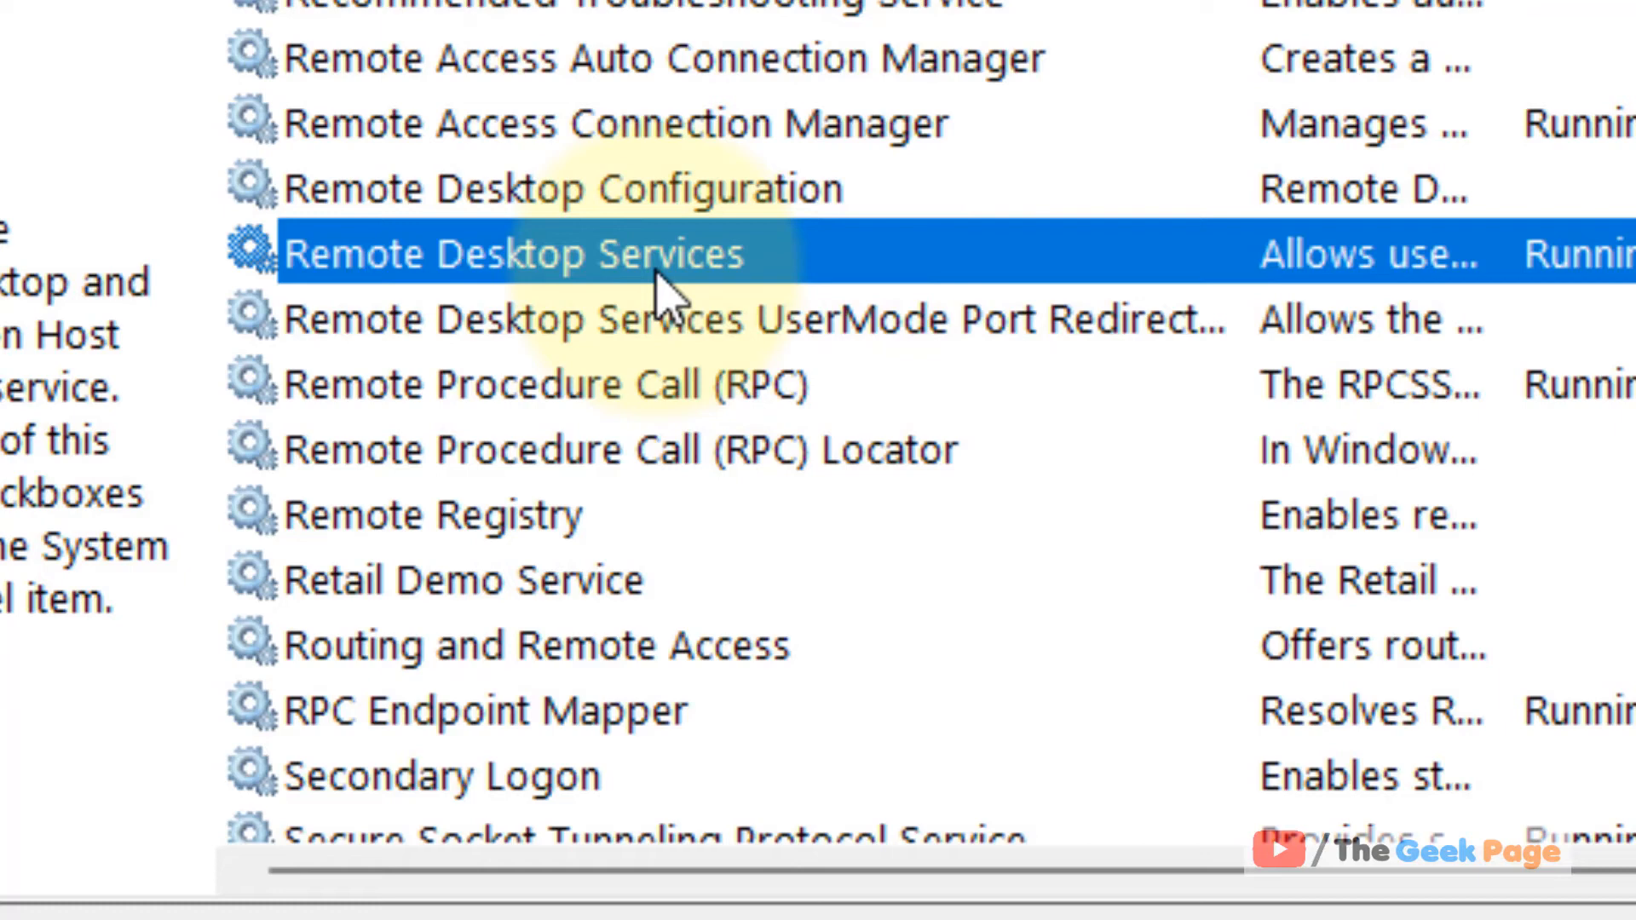
{"action": "mouse_move", "coordinate": [747, 313]}
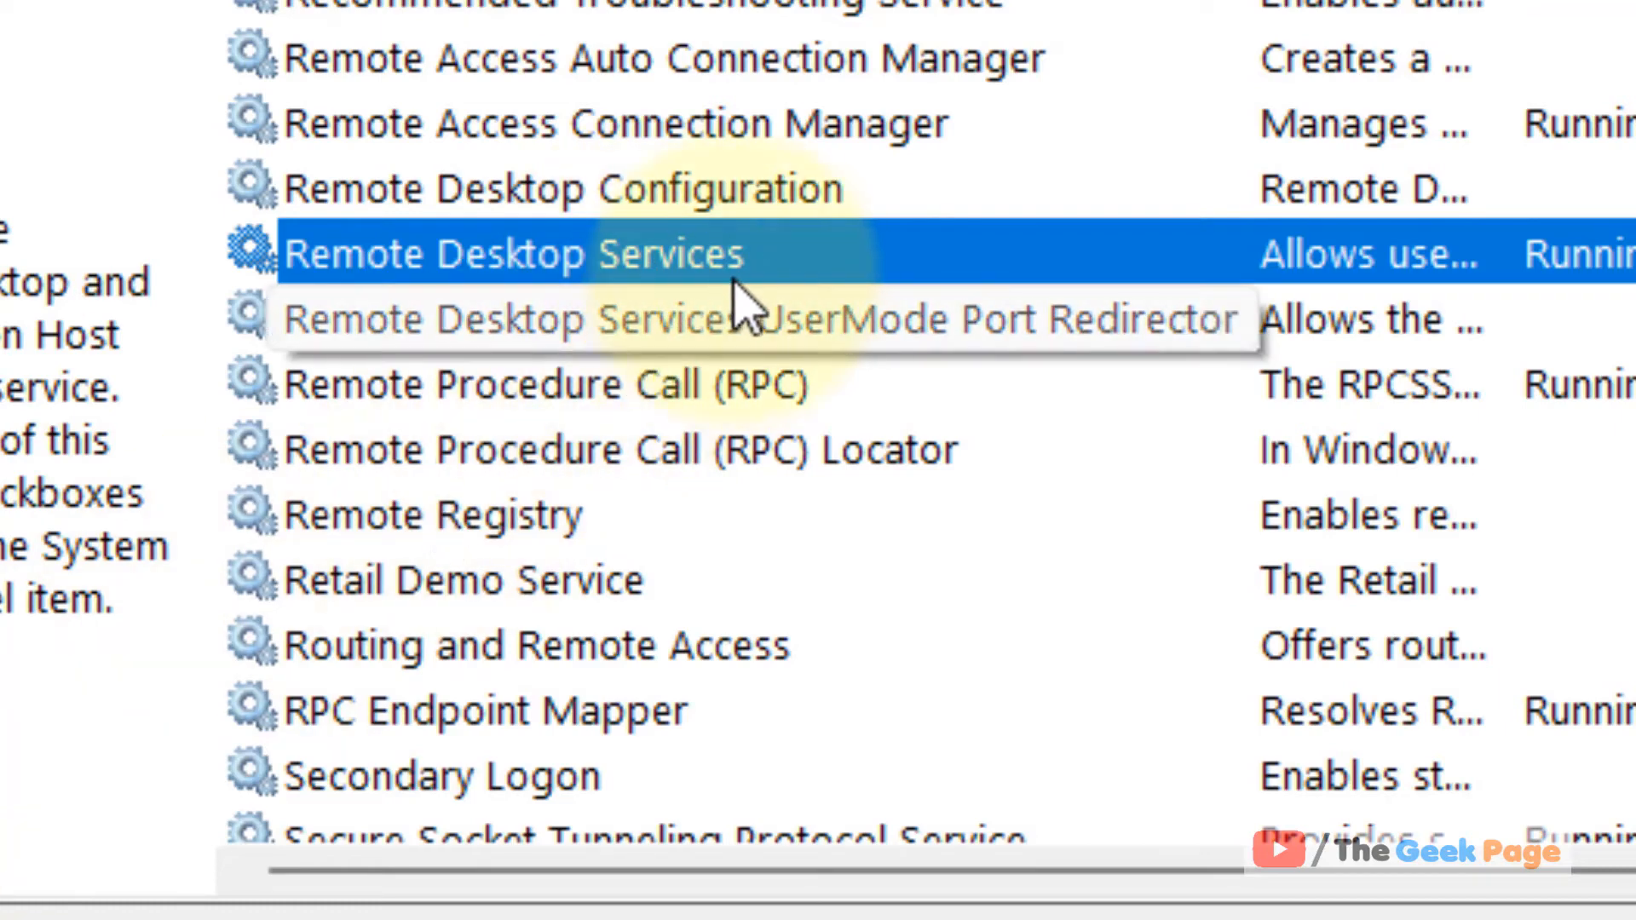
{"action": "right_click", "coordinate": [511, 254]}
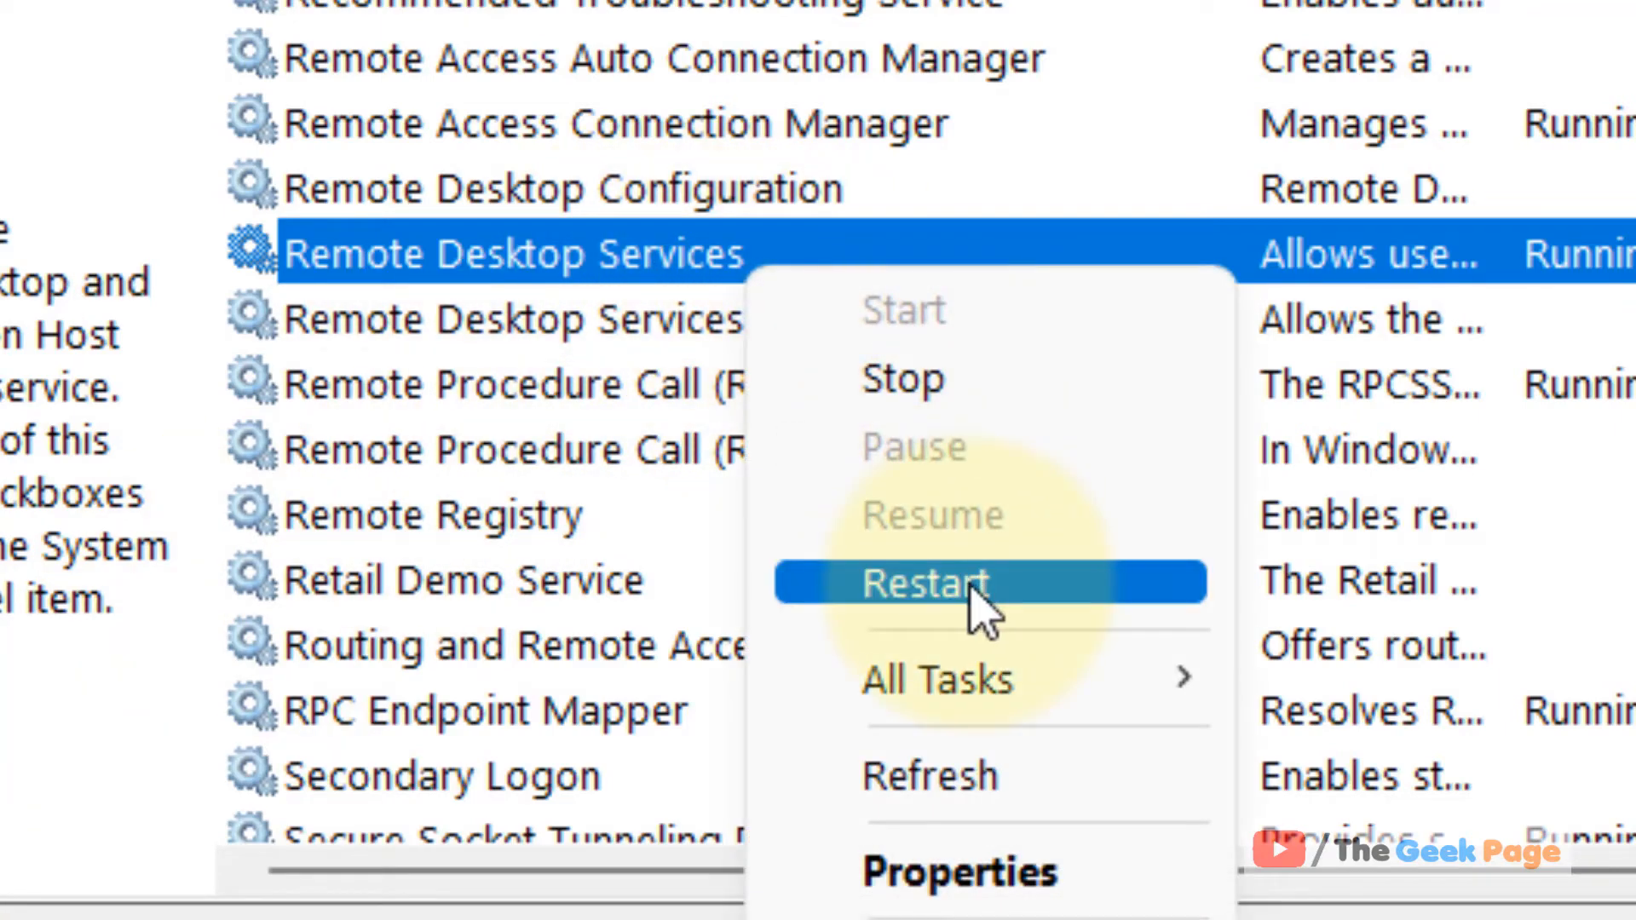
{"action": "left_click", "coordinate": [924, 582]}
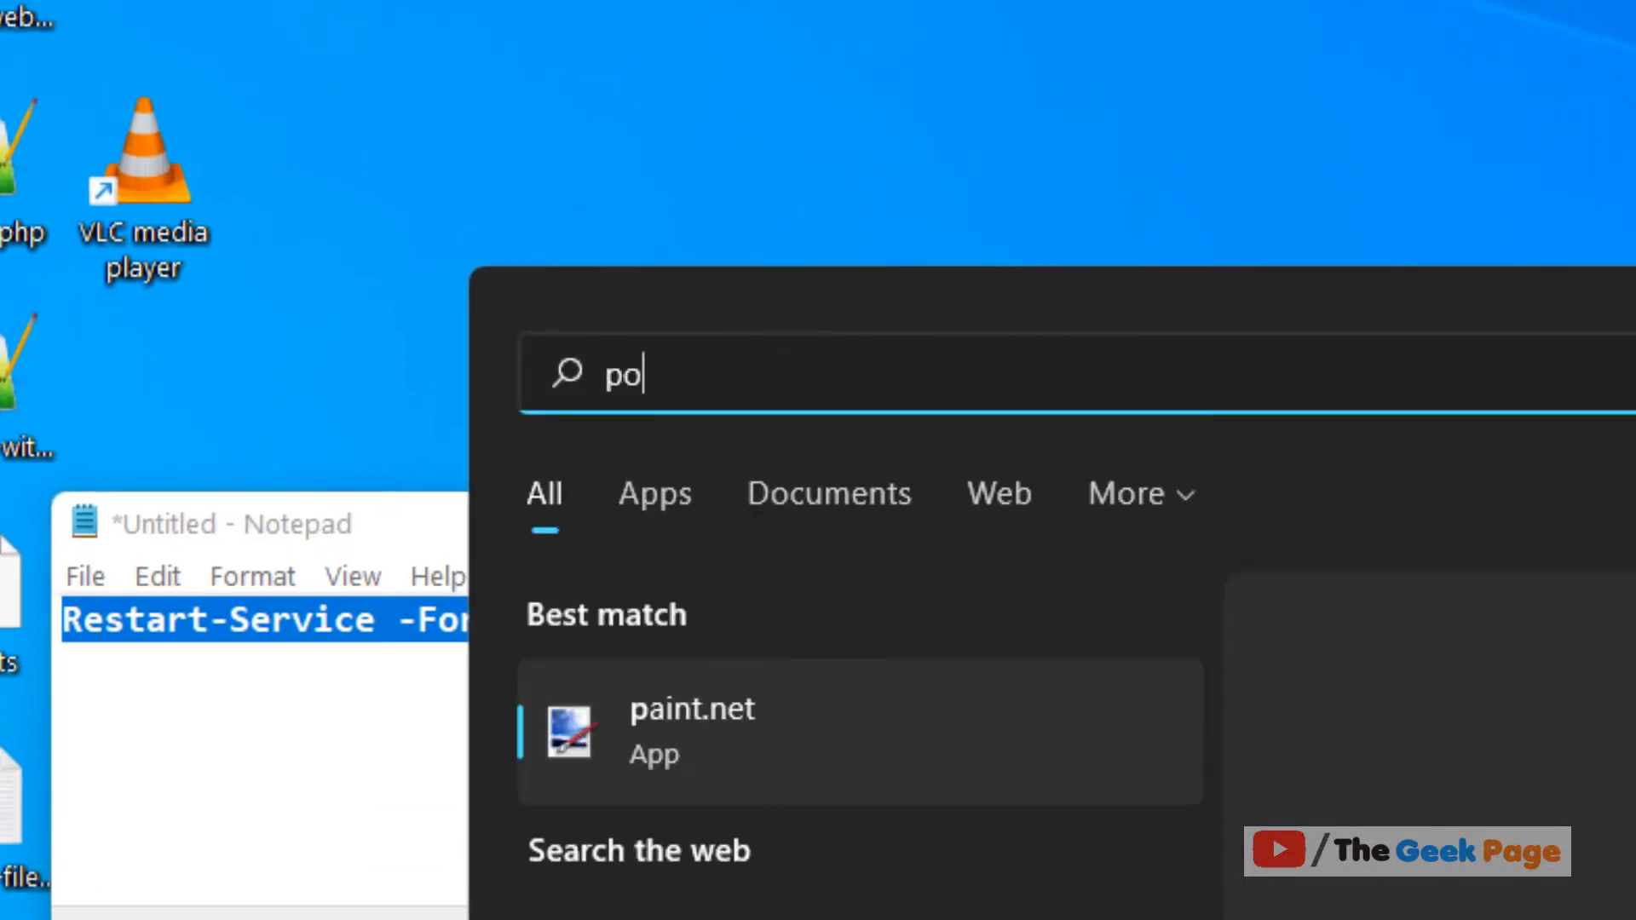
Find Windows PowerShell in Search and run it as administrator.
{"action": "type", "text": "wershell"}
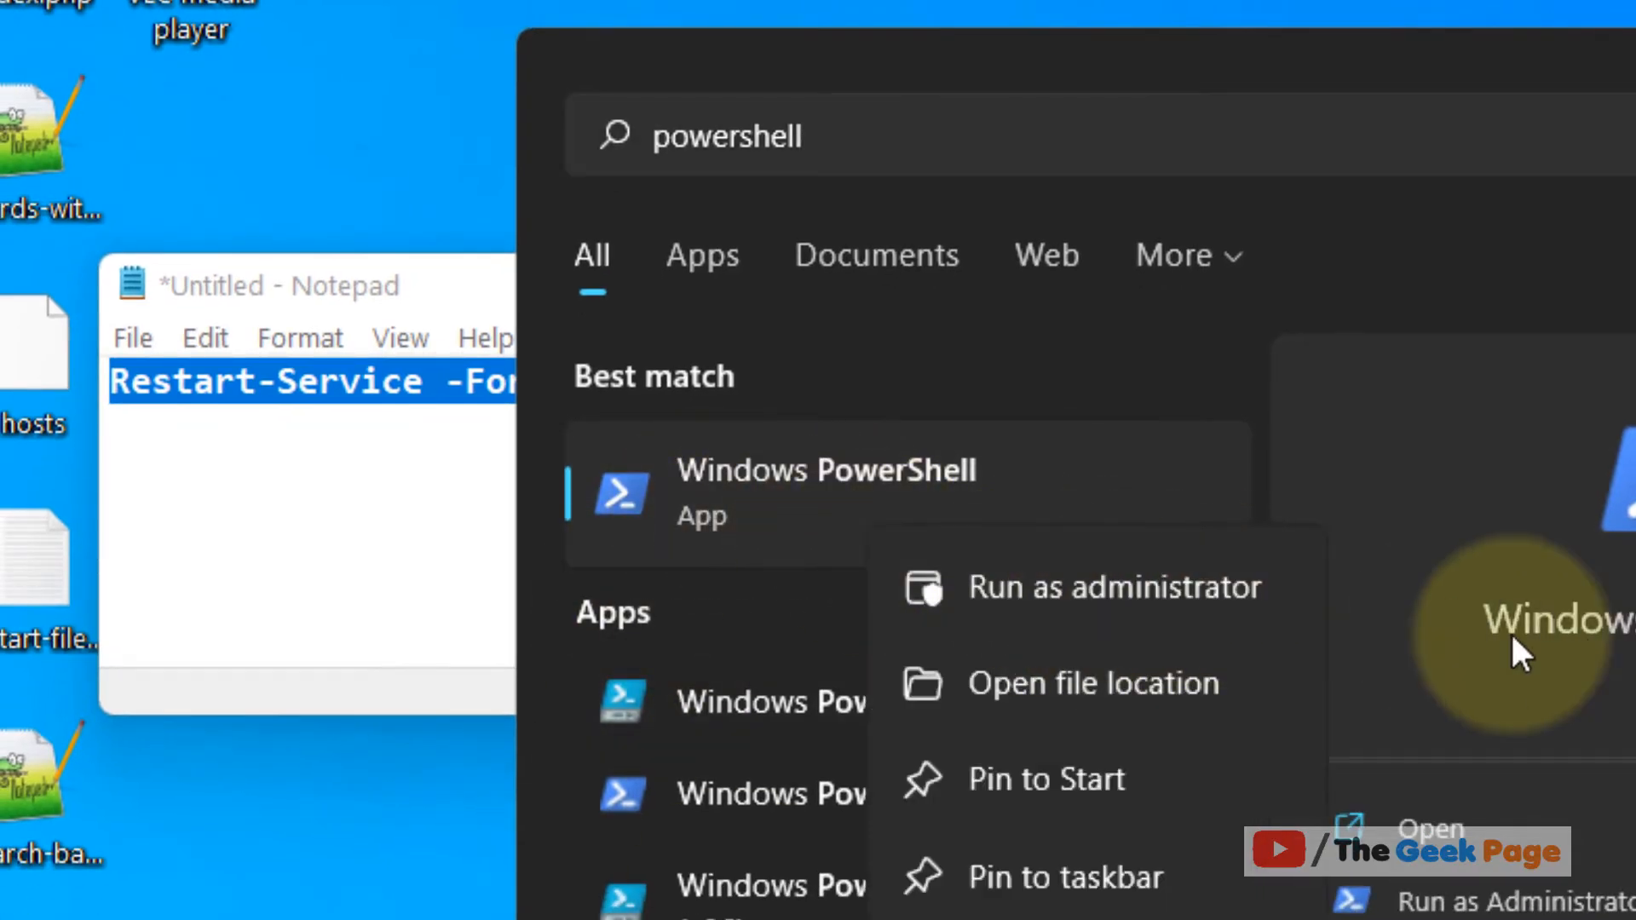
{"action": "left_click", "coordinate": [1114, 586]}
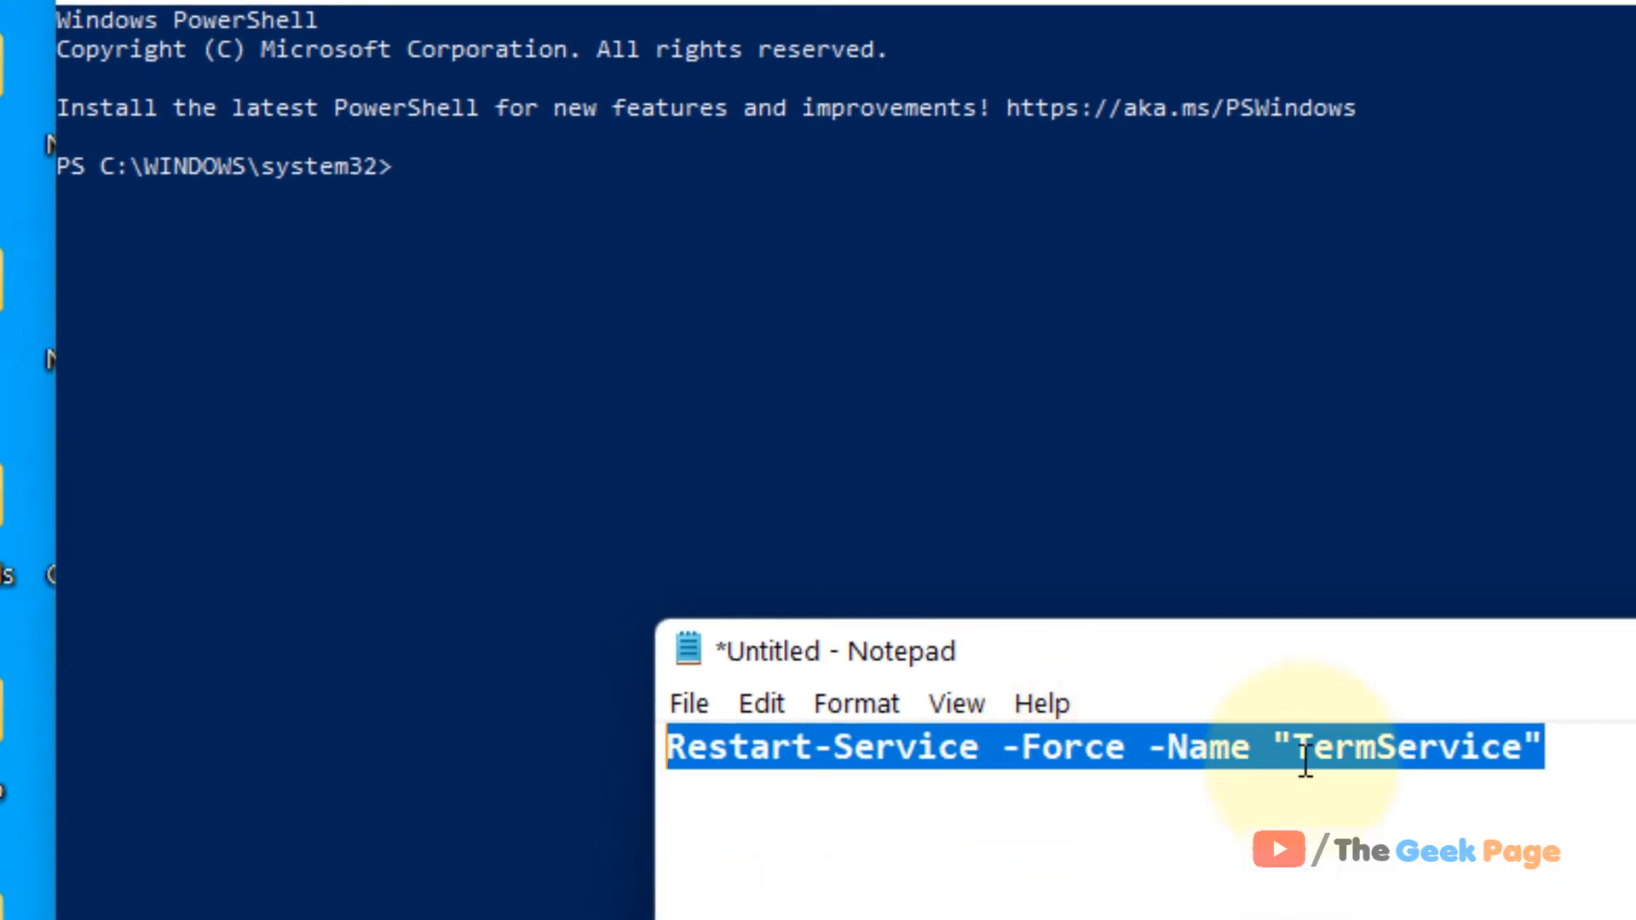
{"action": "mouse_move", "coordinate": [951, 691]}
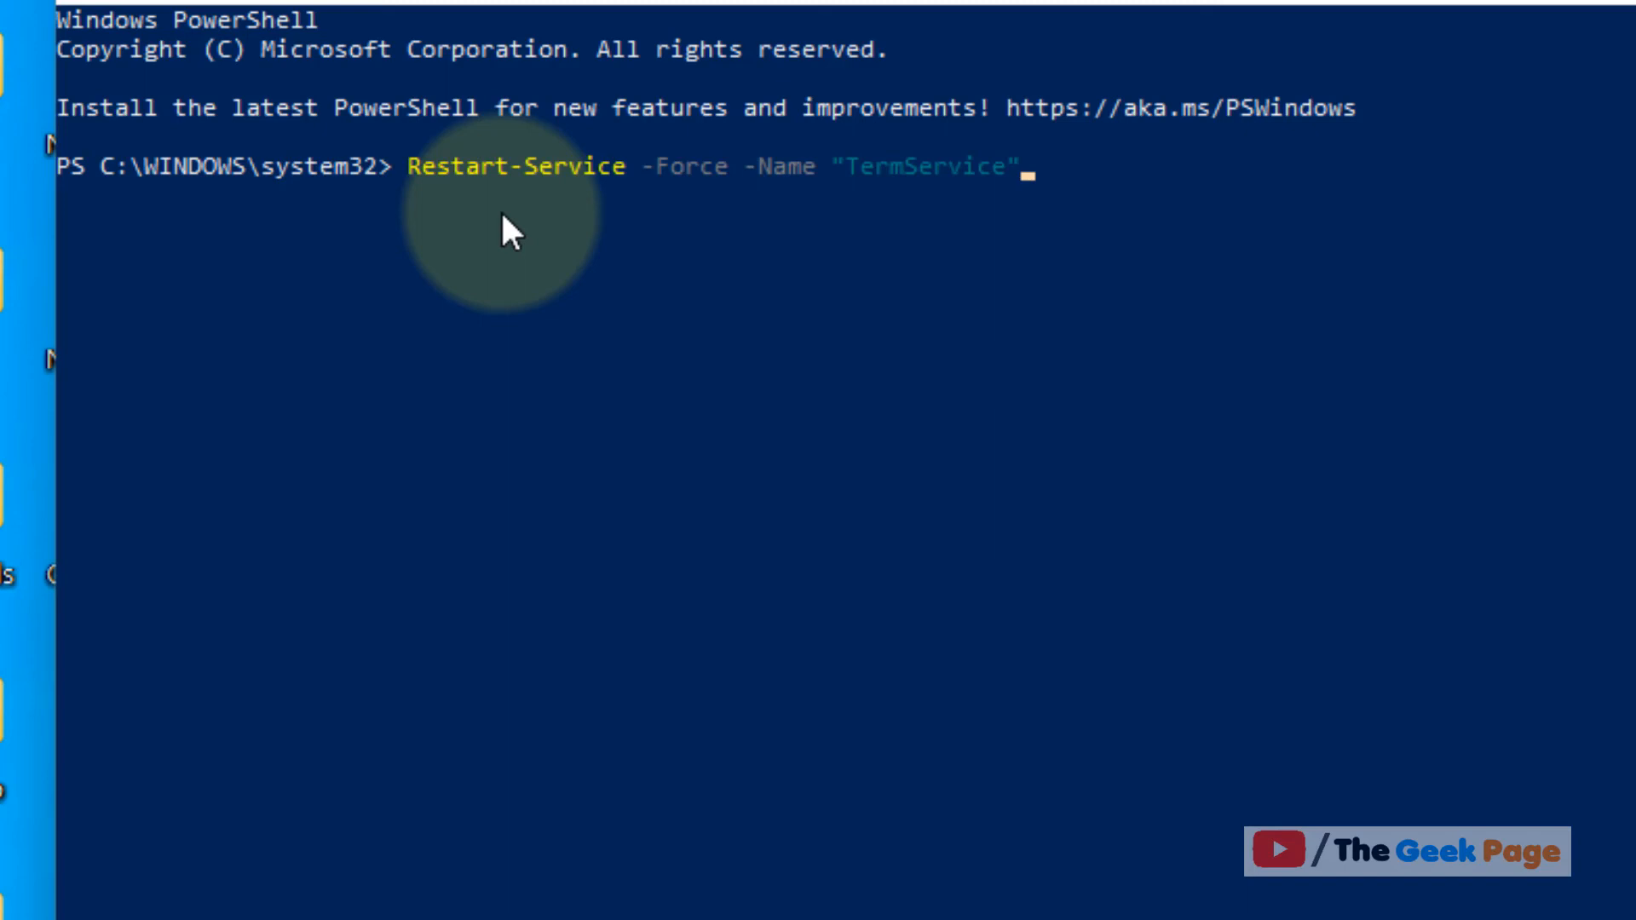
Run Restart-Service -Force -Name "TermService" in the elevated PowerShell.
{"action": "key", "text": "Return"}
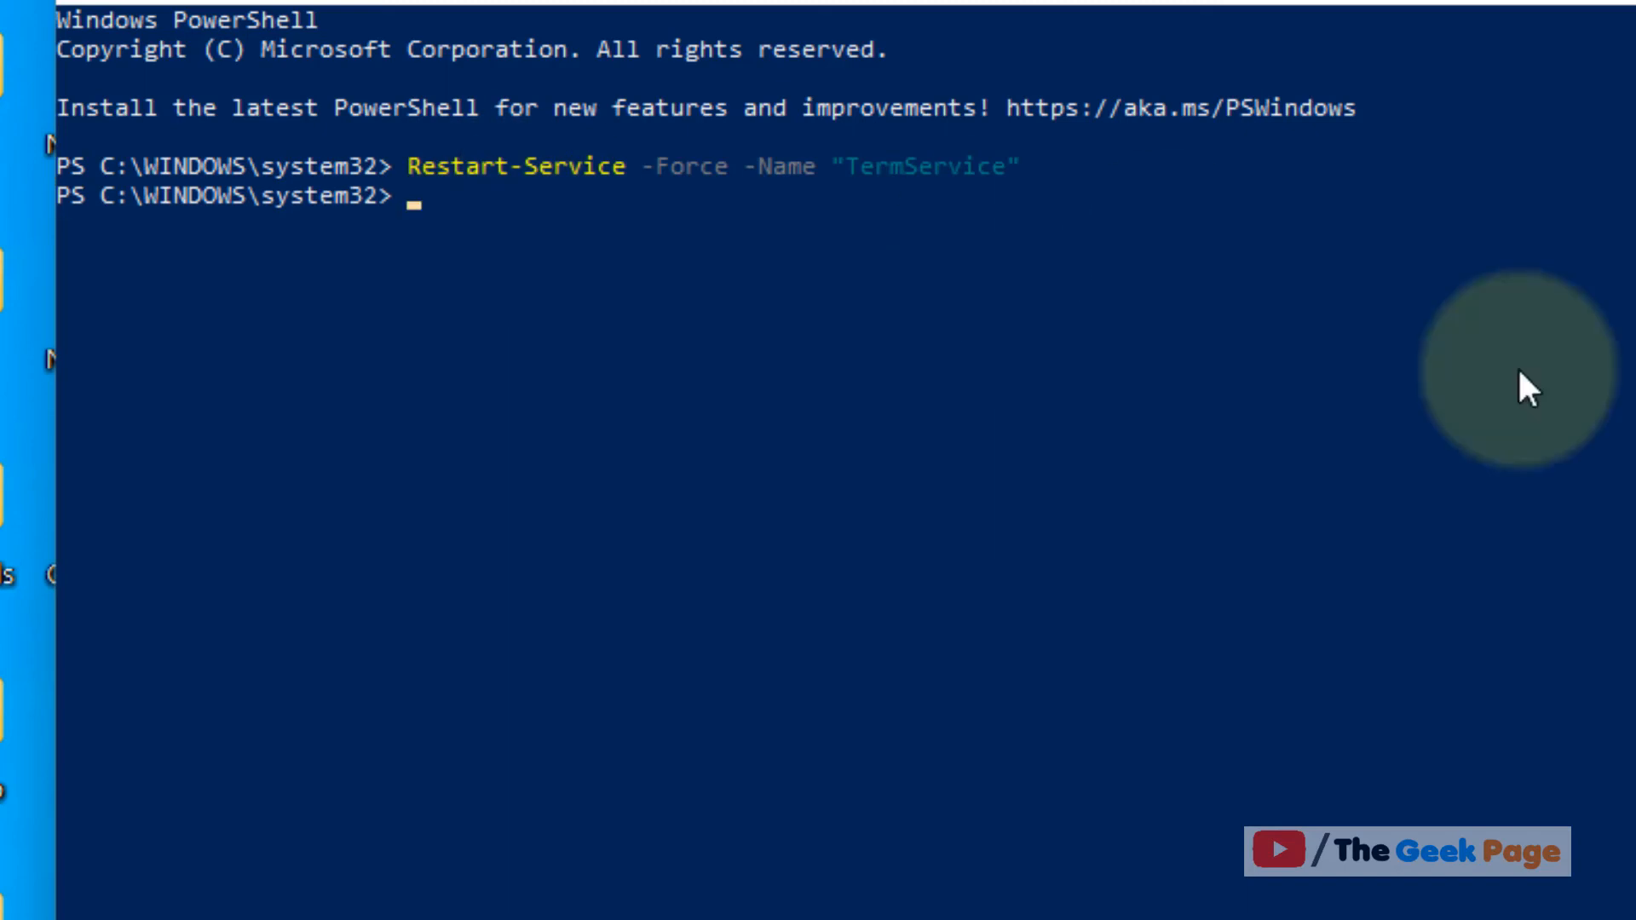
{"action": "mouse_move", "coordinate": [1175, 366]}
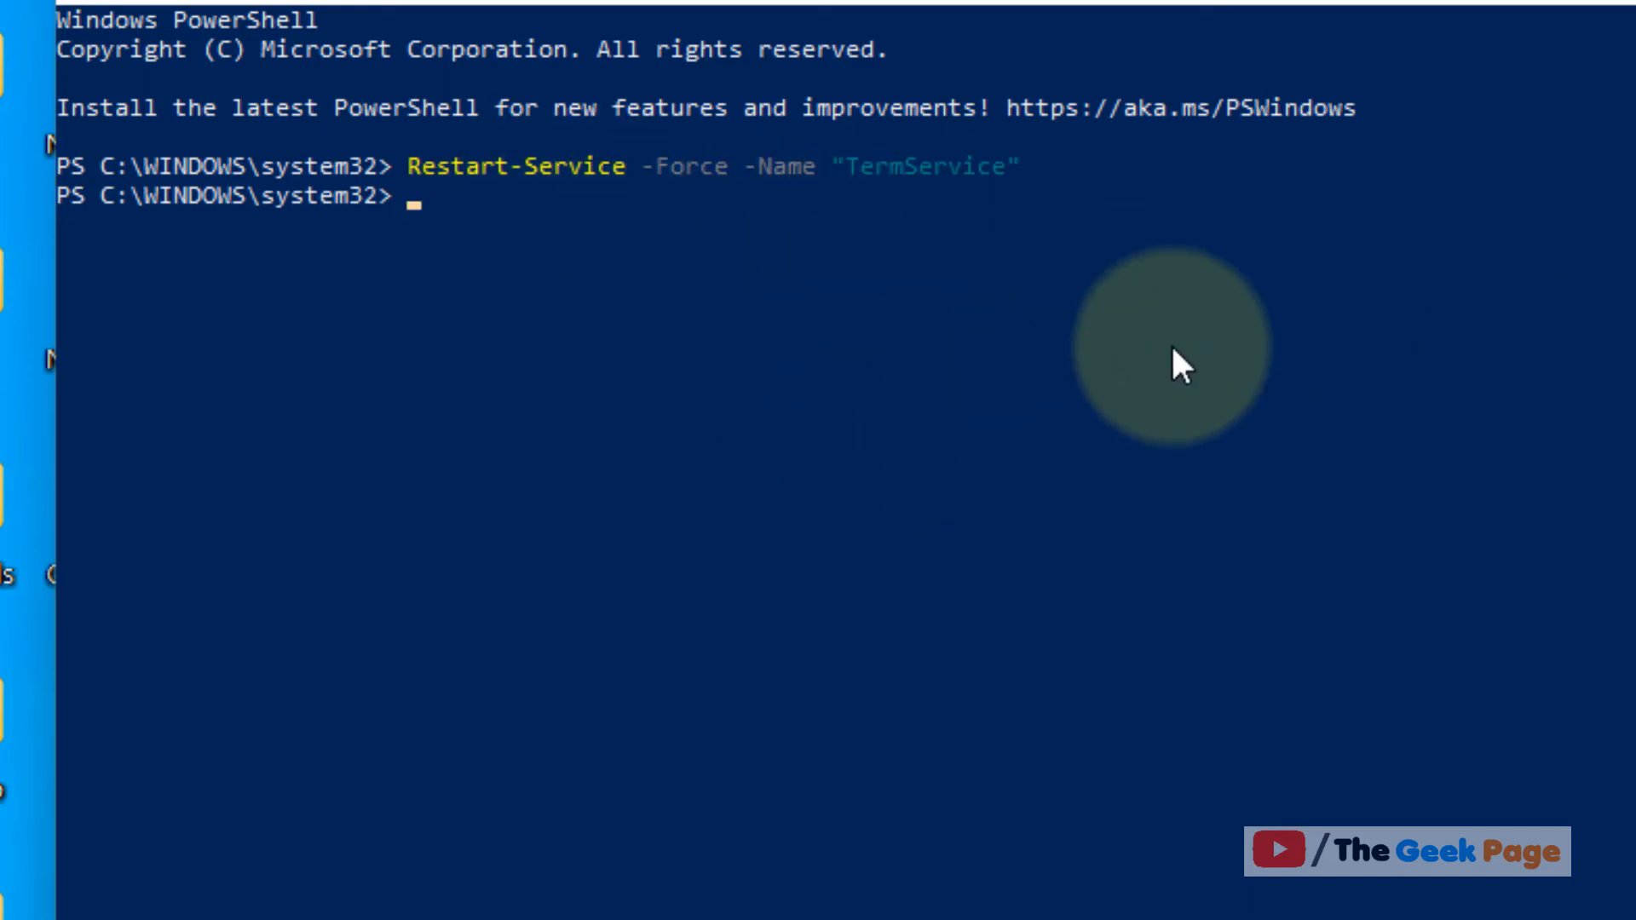